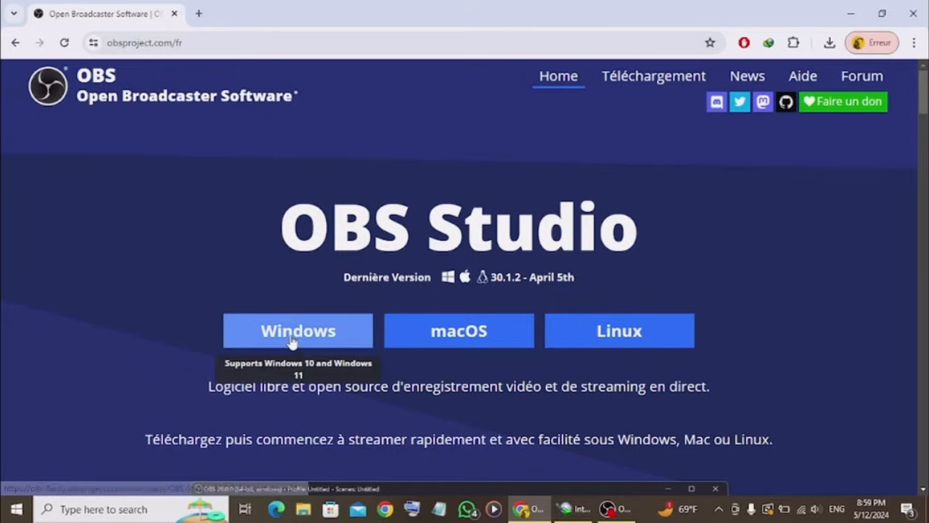
pyautogui.moveTo(207, 203)
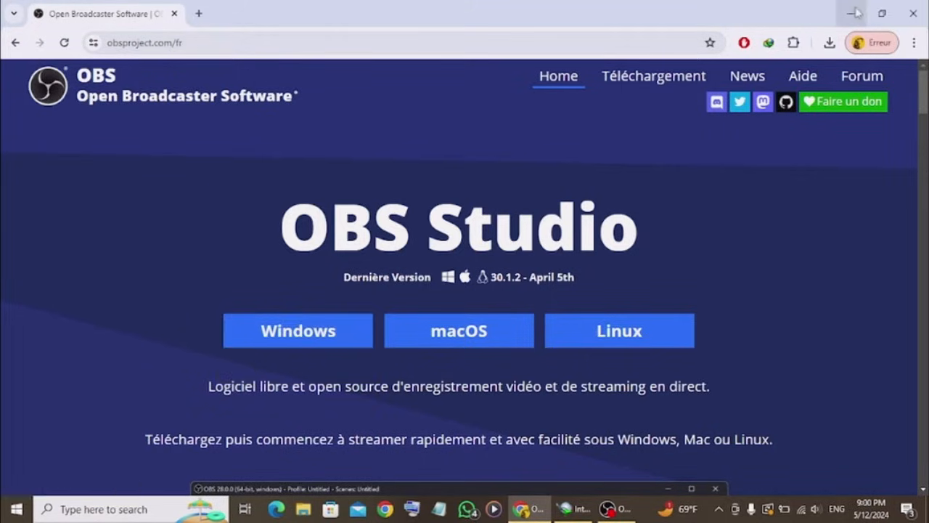
# Minimize the Chrome window showing the OBS Studio download page to reveal the desktop
pyautogui.click(854, 13)
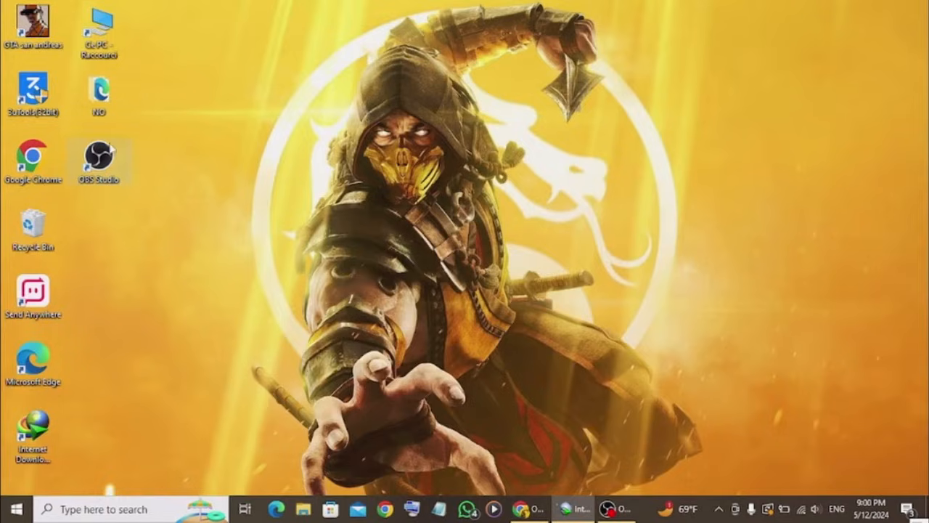